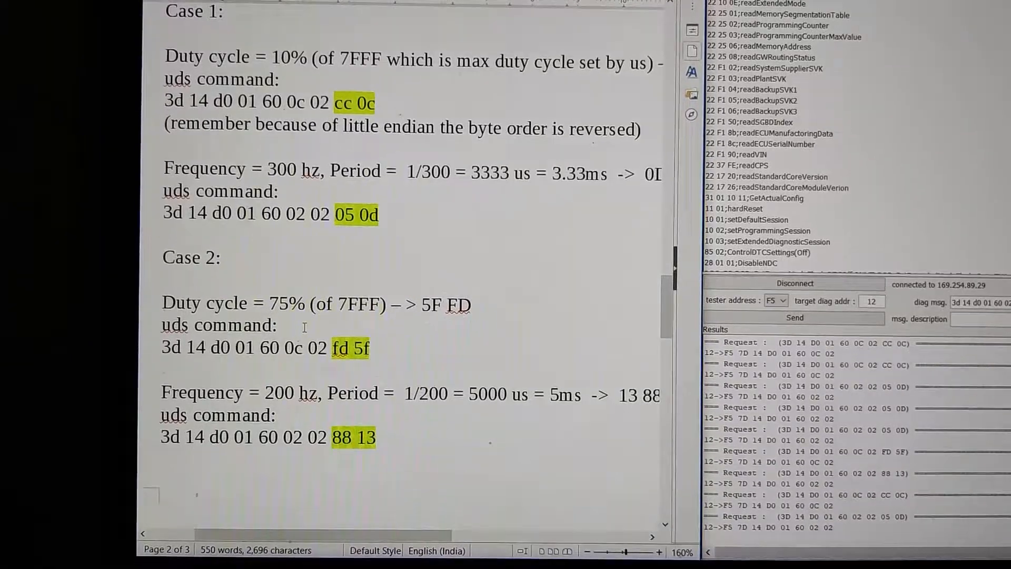
scroll(down, 3)
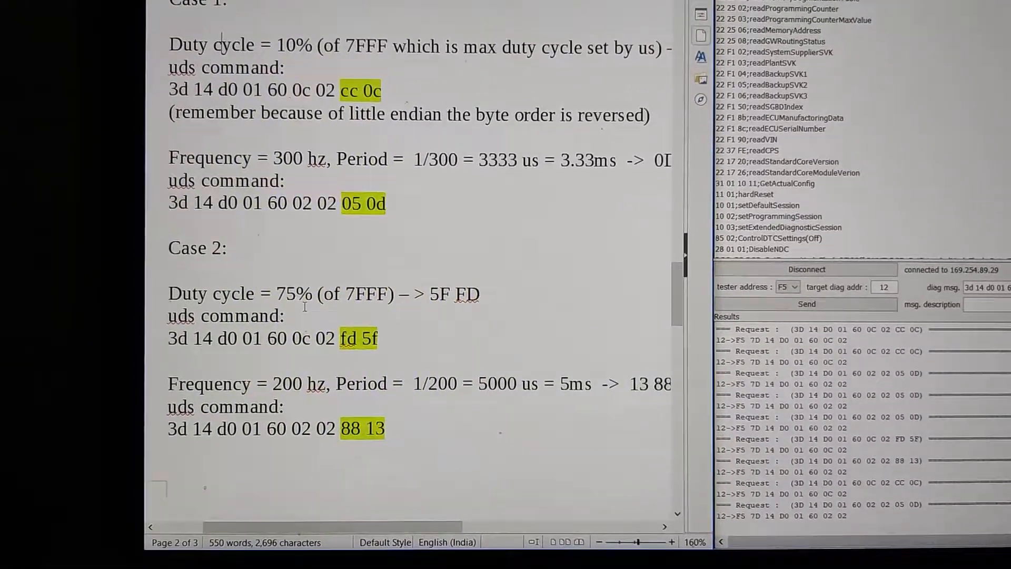